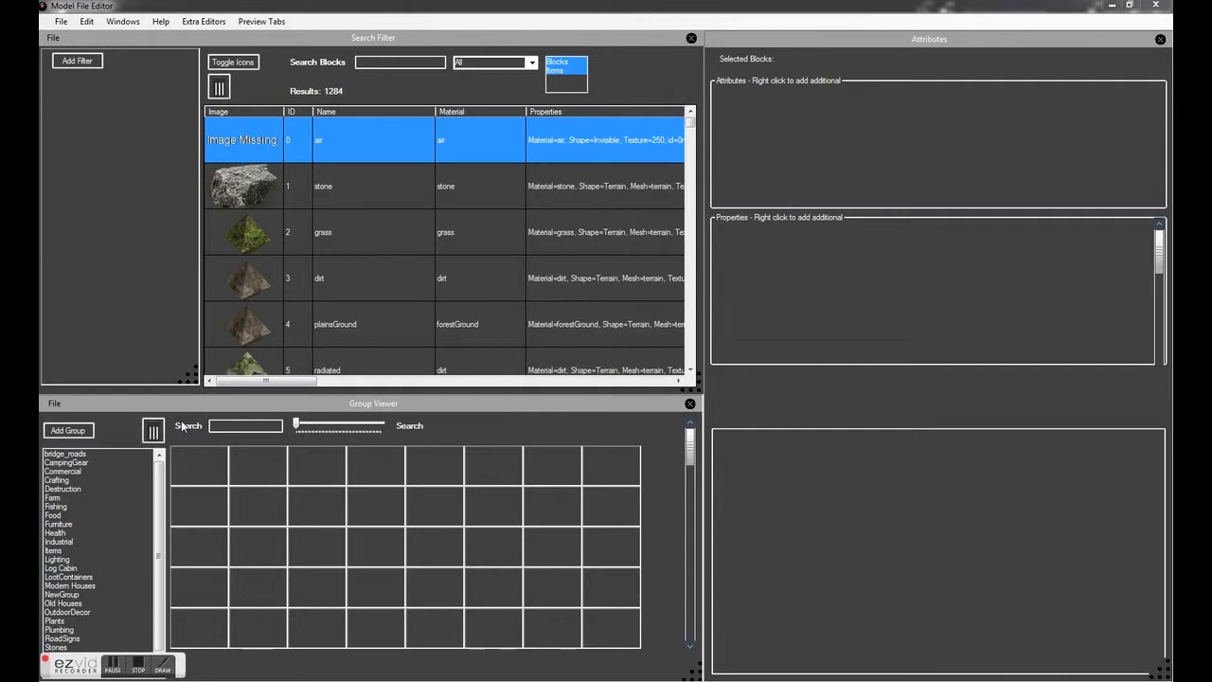
mouse_move(231, 294)
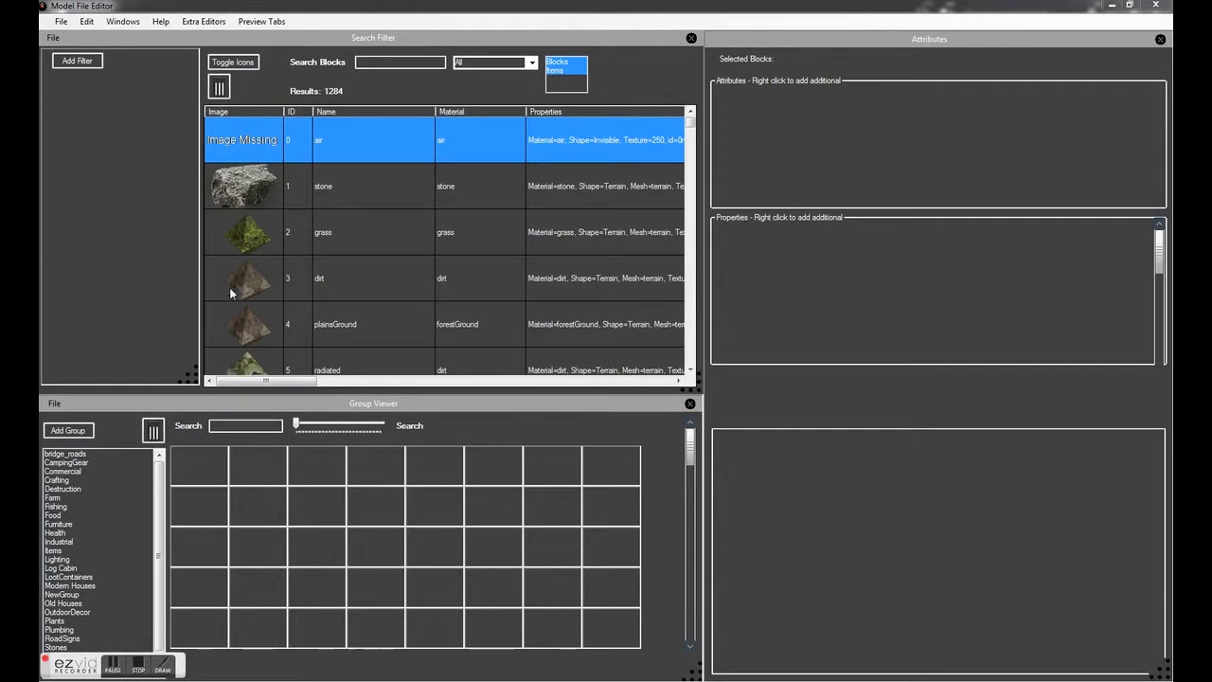
mouse_move(202, 21)
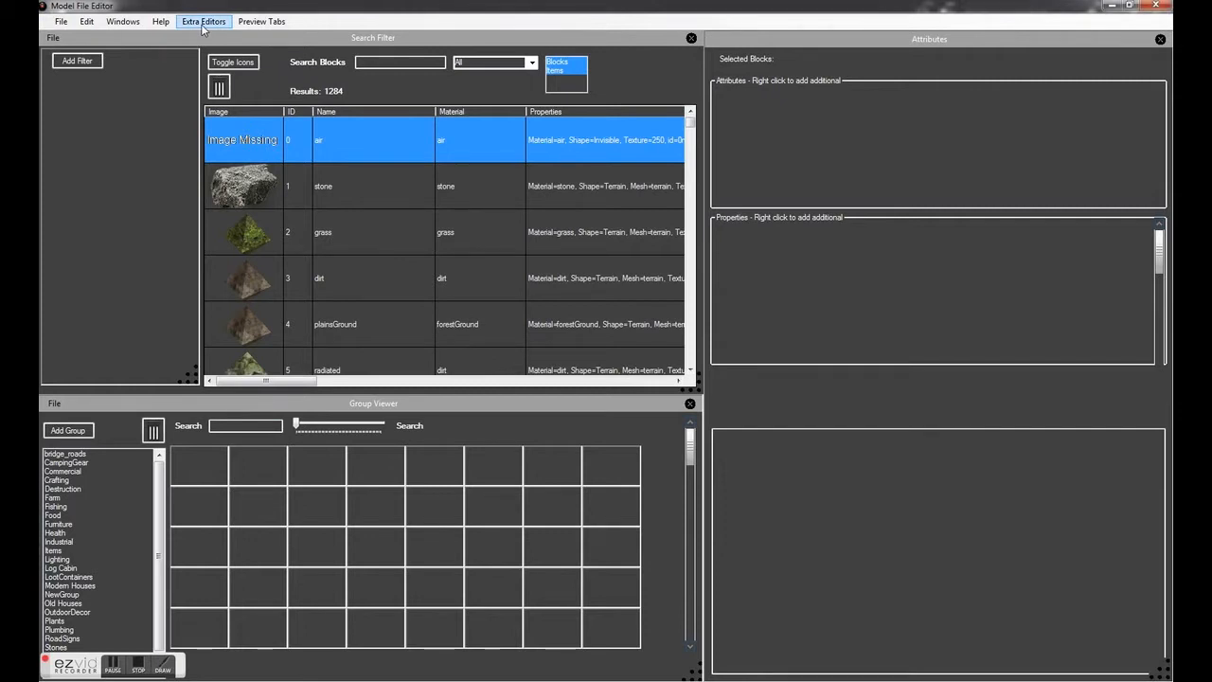
Step: List the Extra Editors options from the menu bar to reach the Entity Editor
click(204, 20)
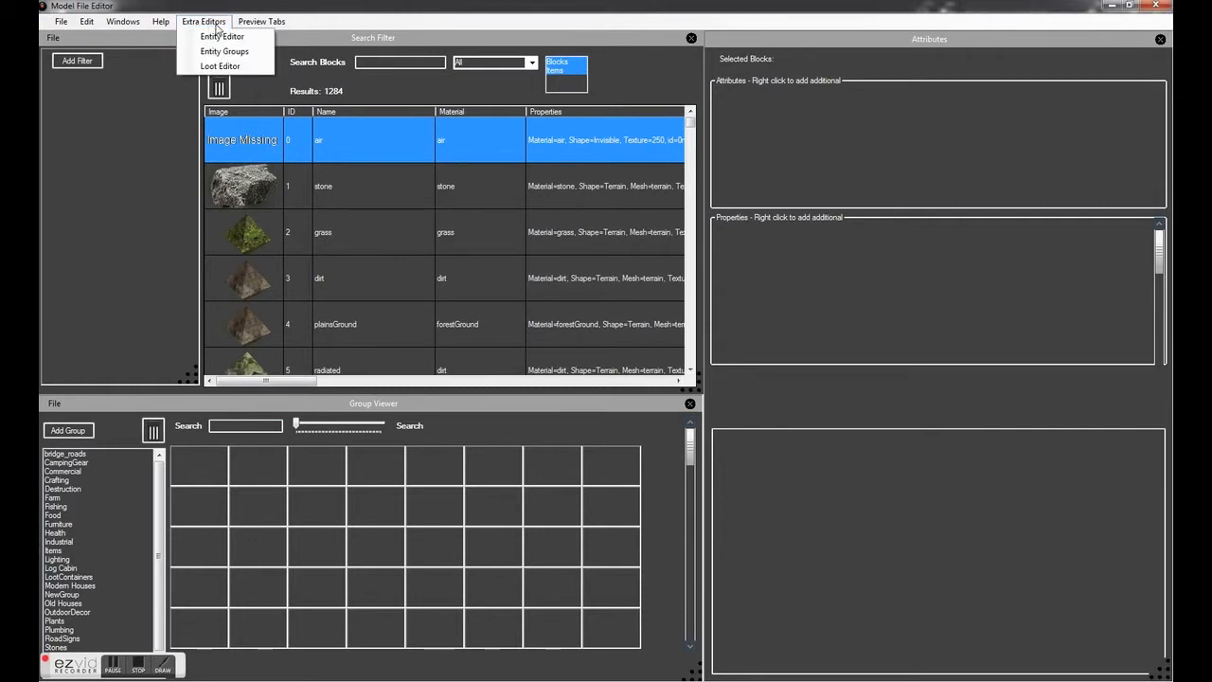
mouse_move(224, 51)
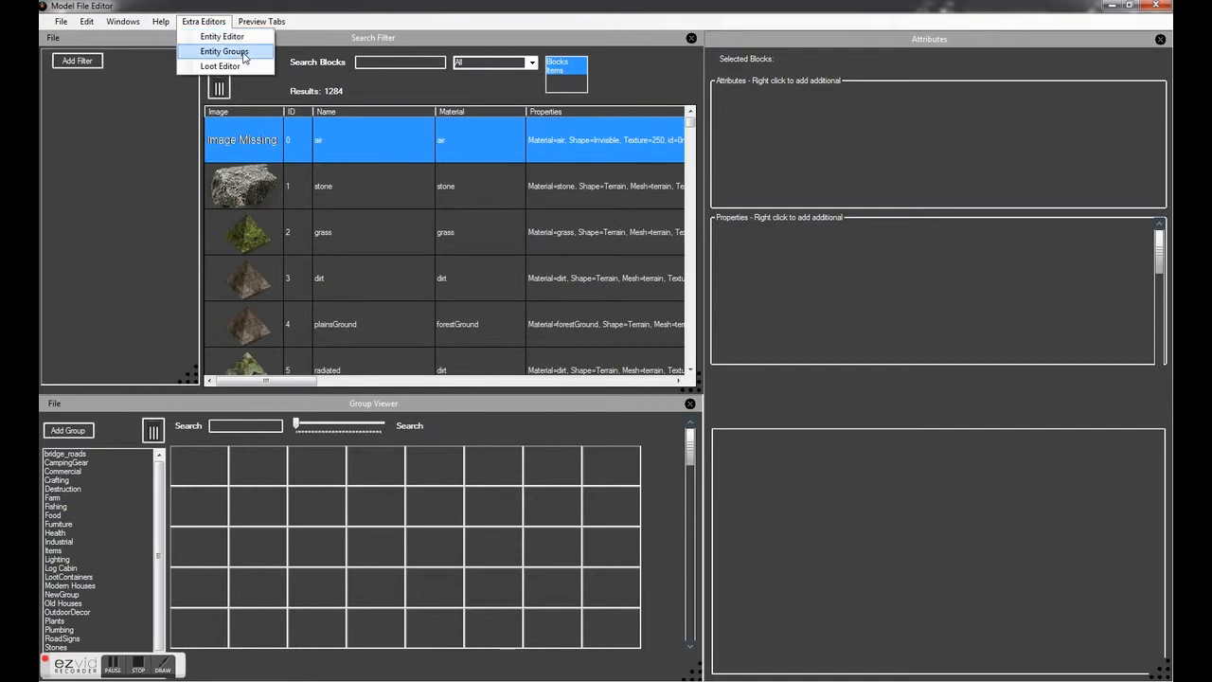
mouse_move(221, 67)
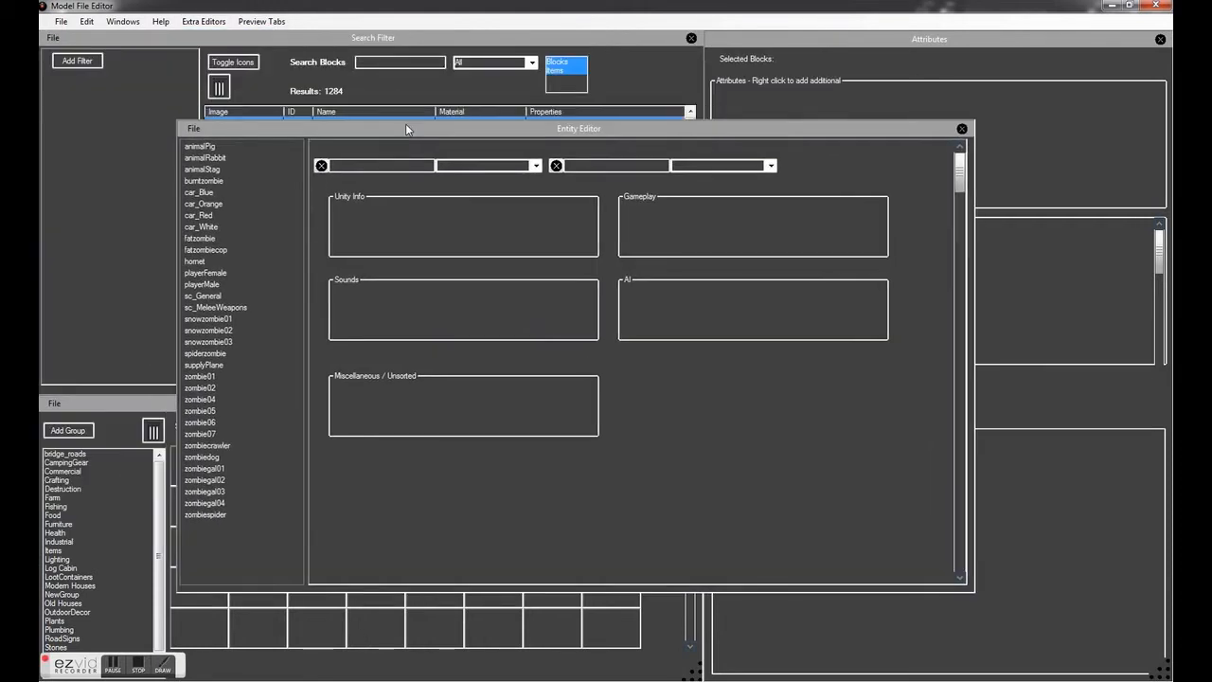
mouse_move(262, 260)
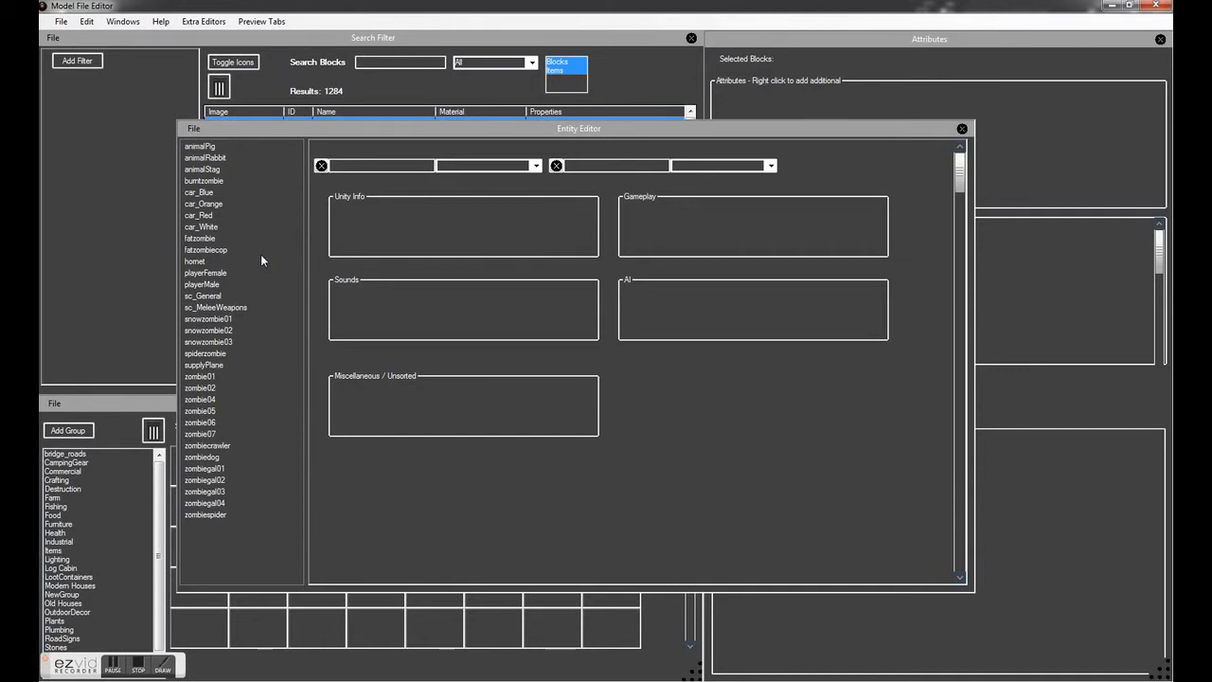
mouse_move(208, 240)
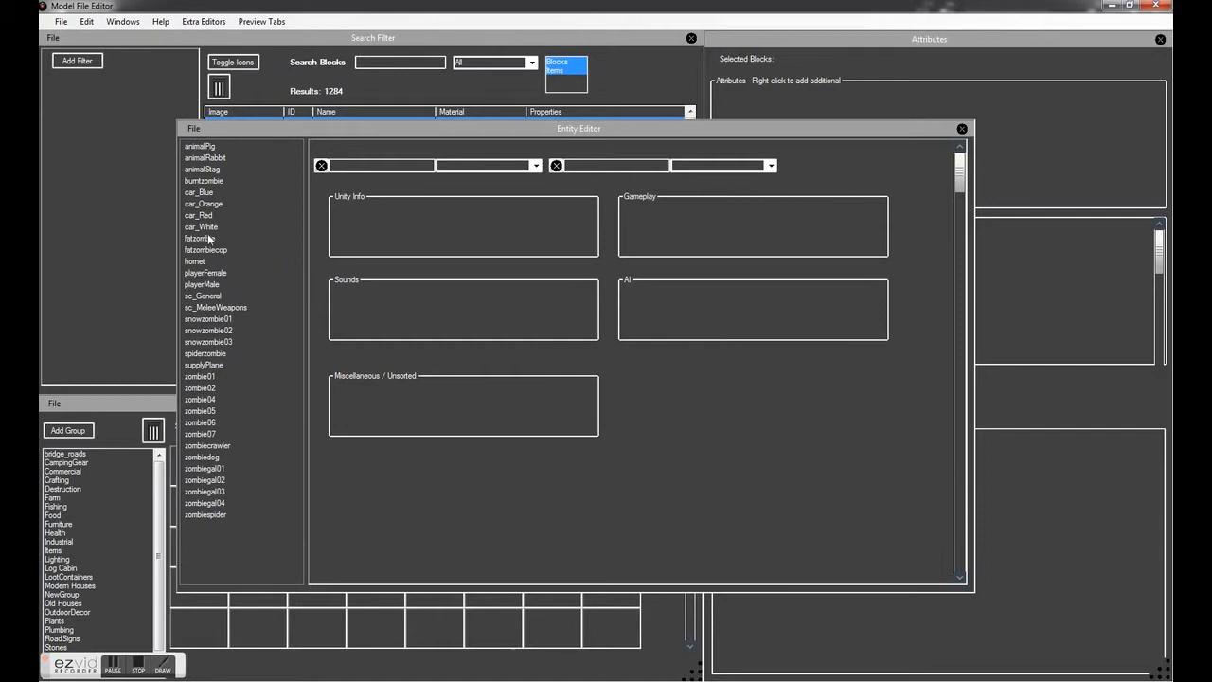
Step: Load the fatzombie entity and review its AI, gameplay, sound and Unity properties
click(200, 238)
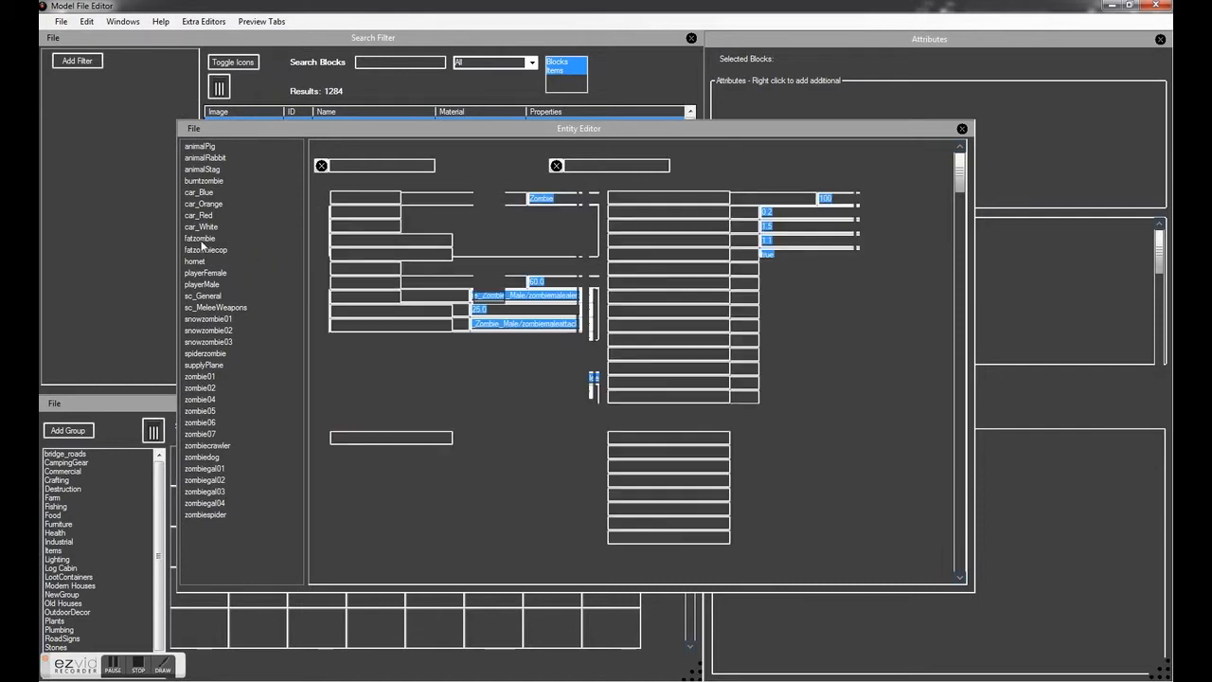
click(199, 237)
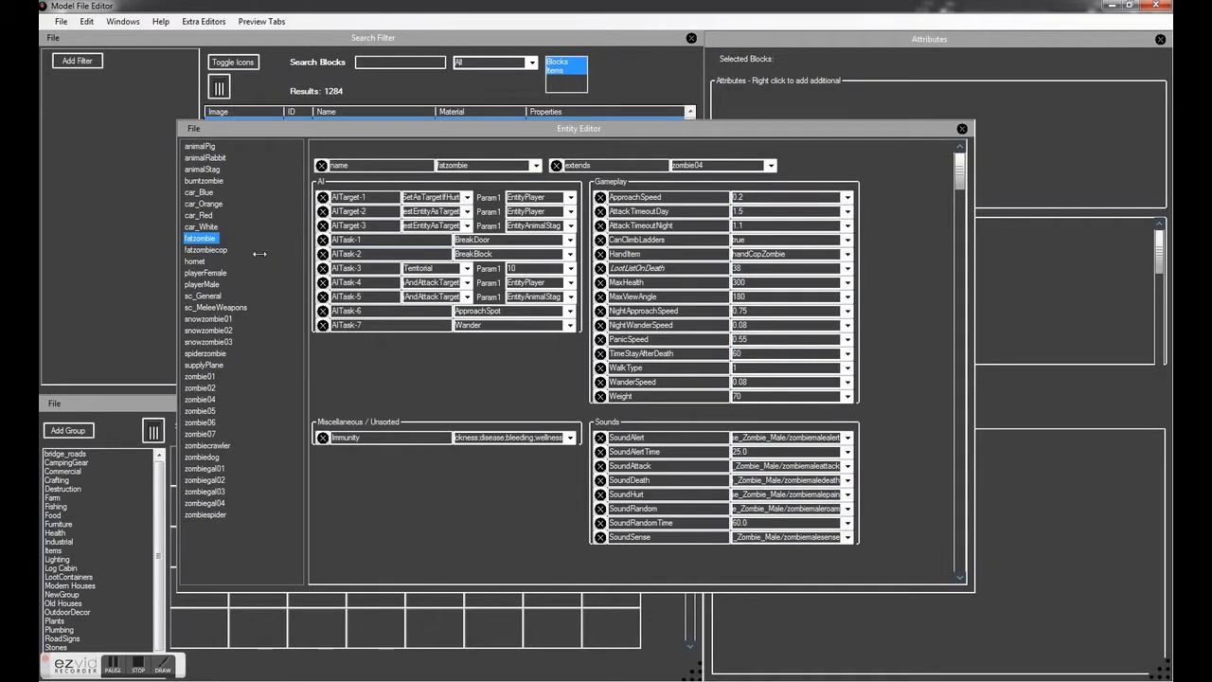
scroll(down, 3)
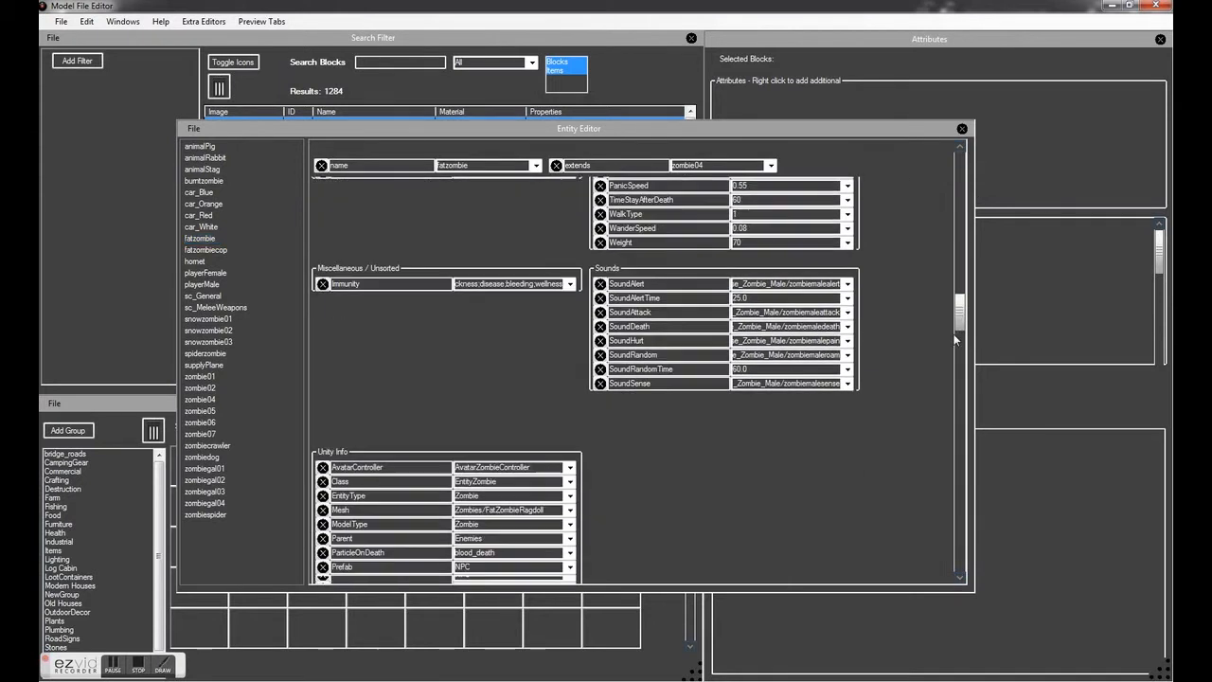
scroll(up, 3)
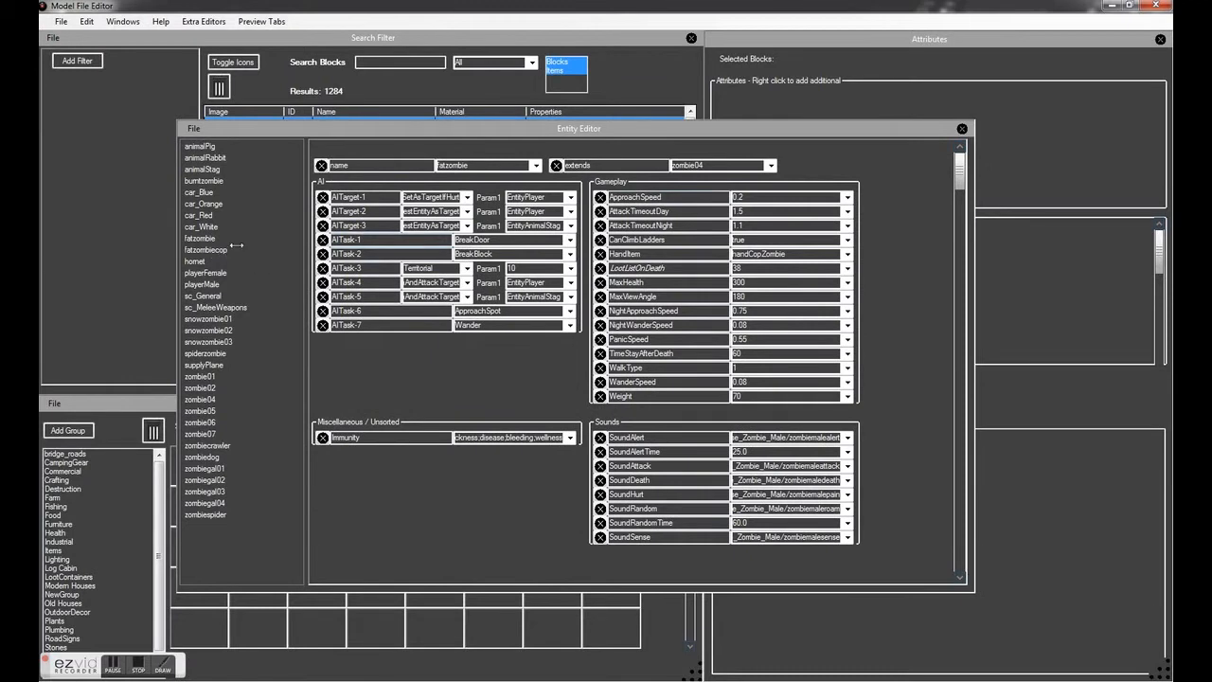
Step: Clone the fatzombie entity under the name fatZombieFeral
right_click(199, 237)
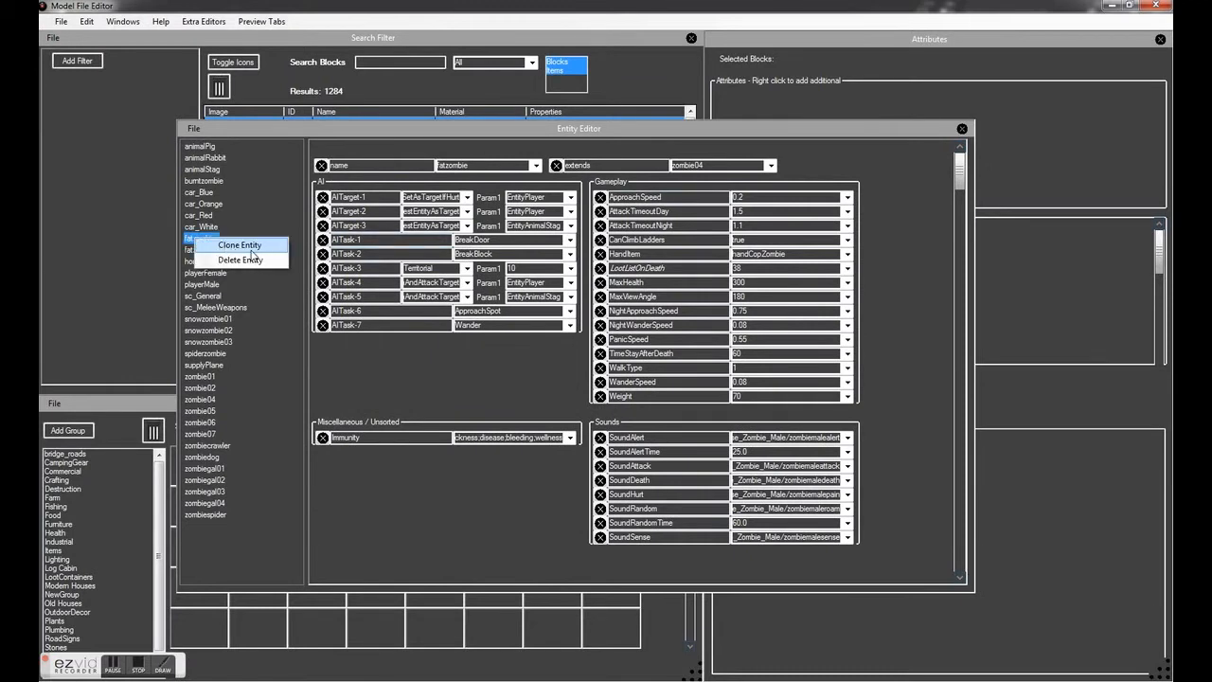
click(240, 244)
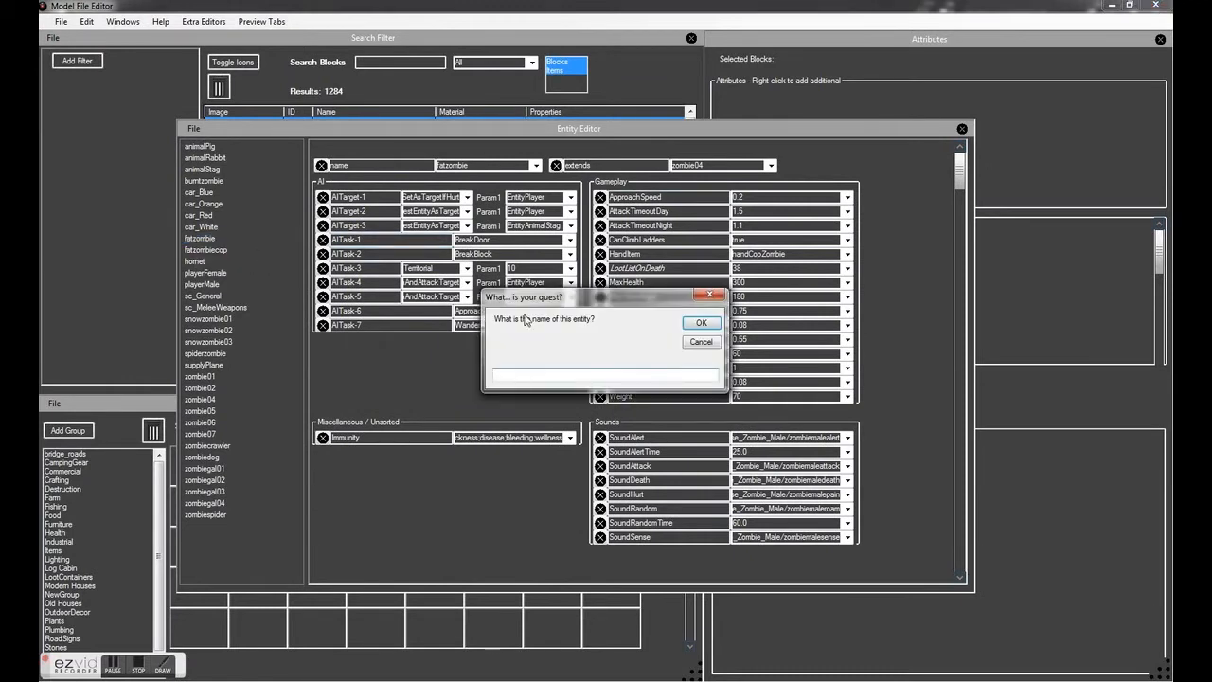
text(fatz)
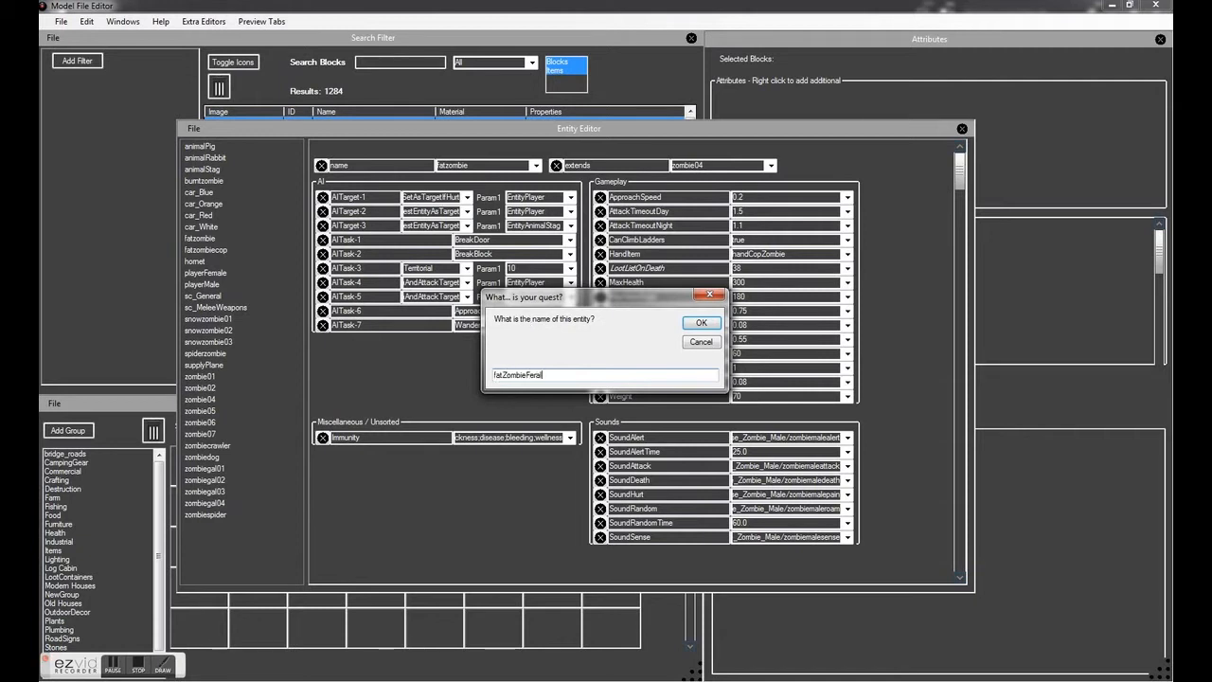
click(701, 322)
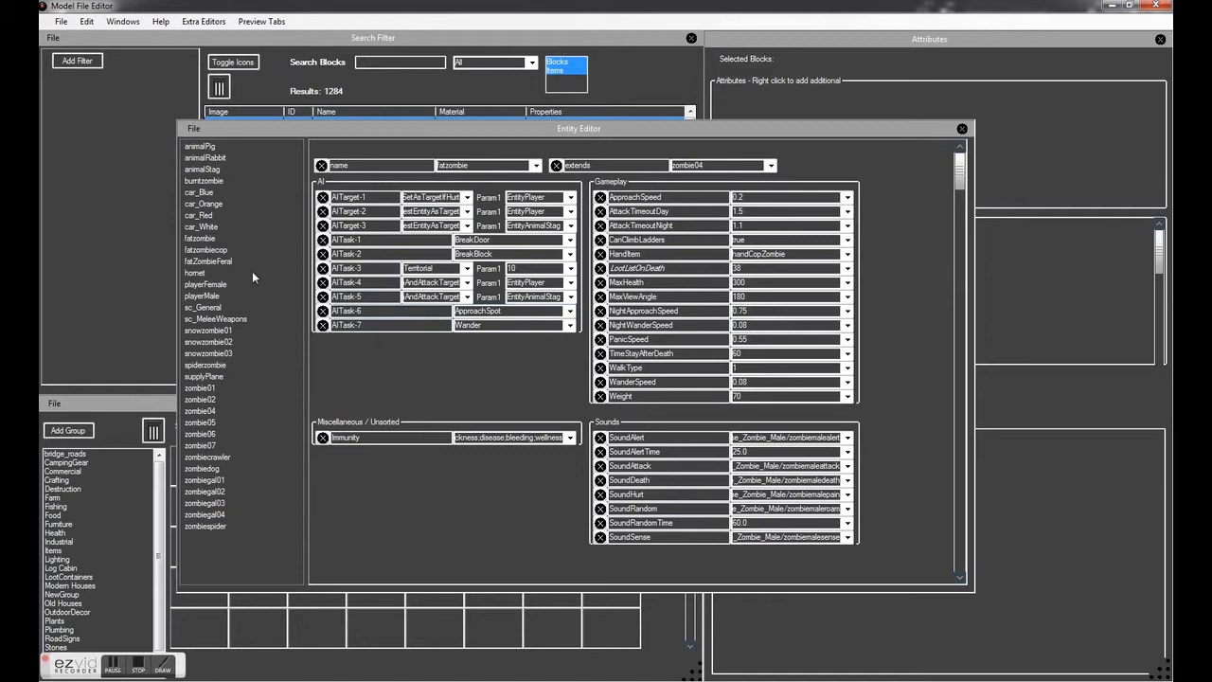
Step: Raise fatZombieFeral's ApproachSpeed and NightApproachSpeed from 0.2 to 0.75
click(207, 261)
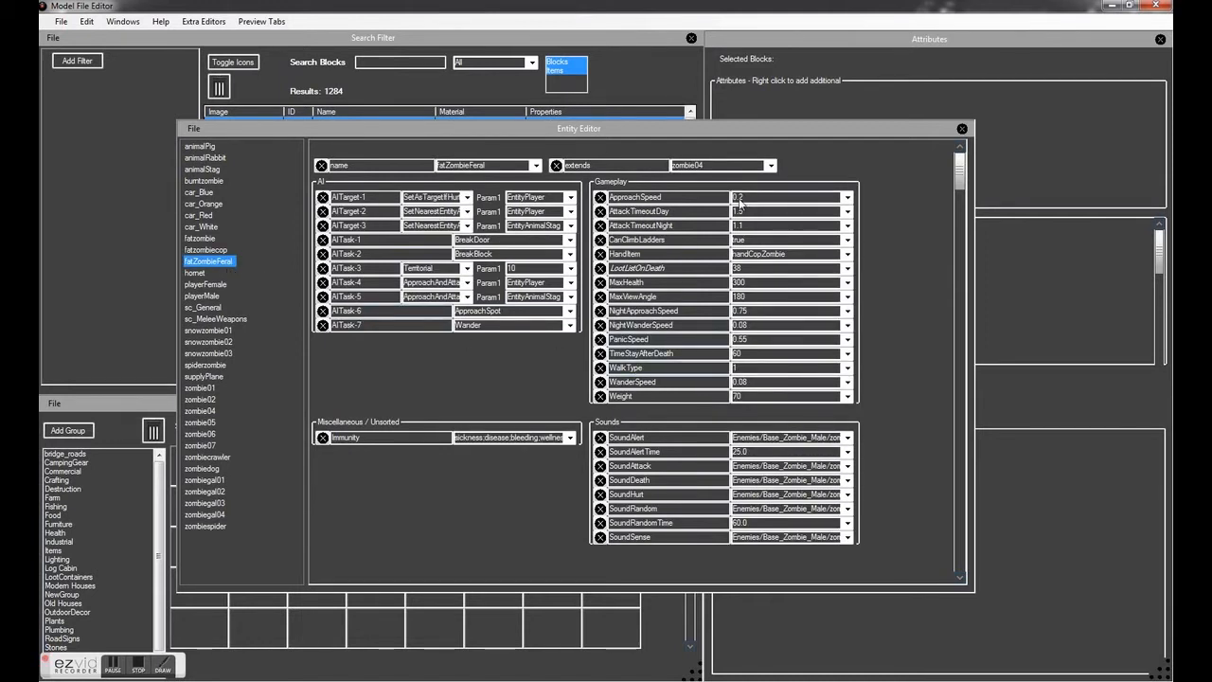
click(635, 197)
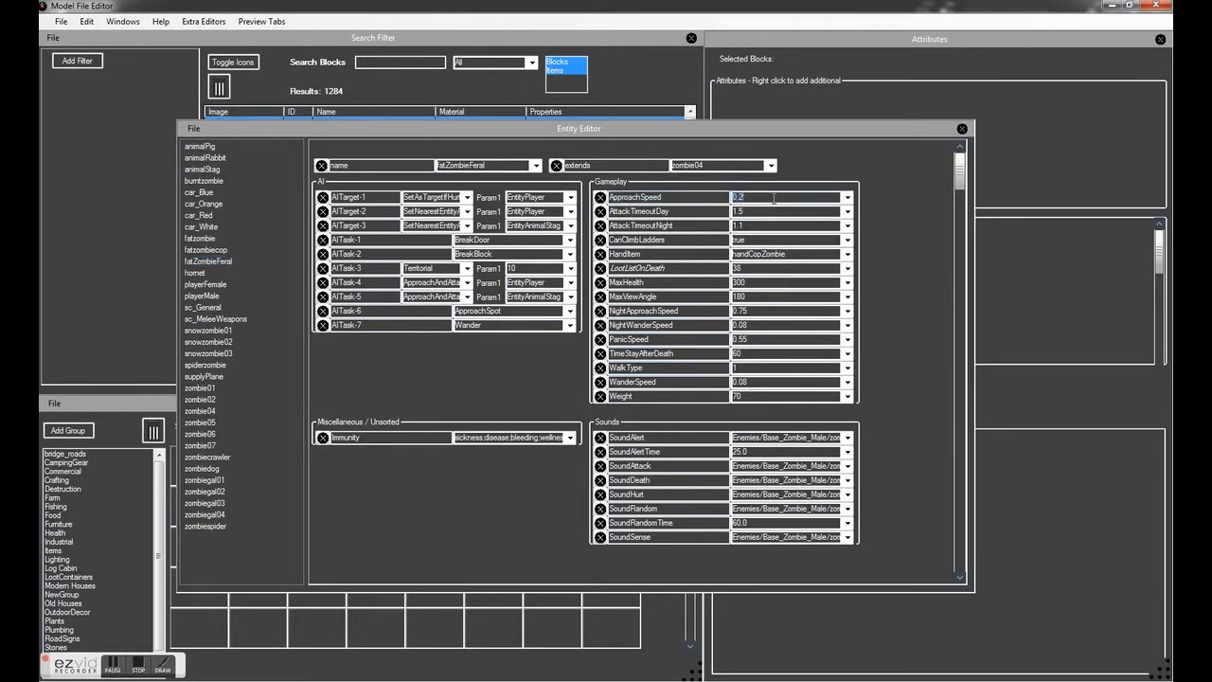
text(0.15)
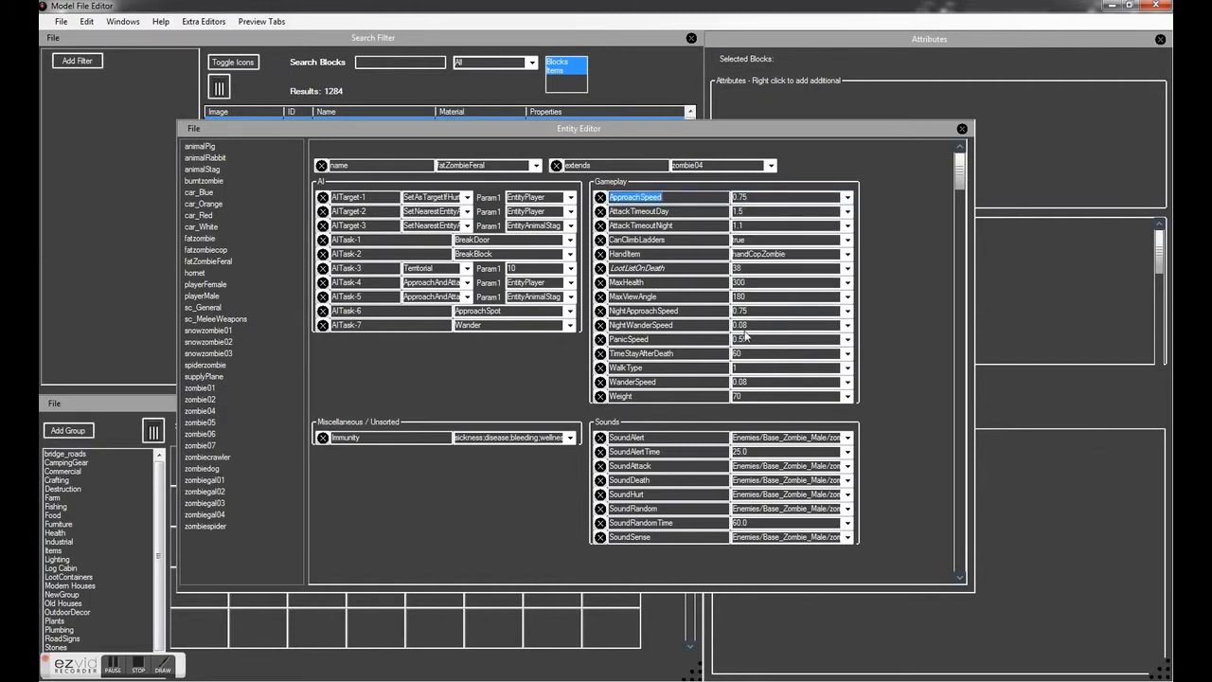
click(644, 311)
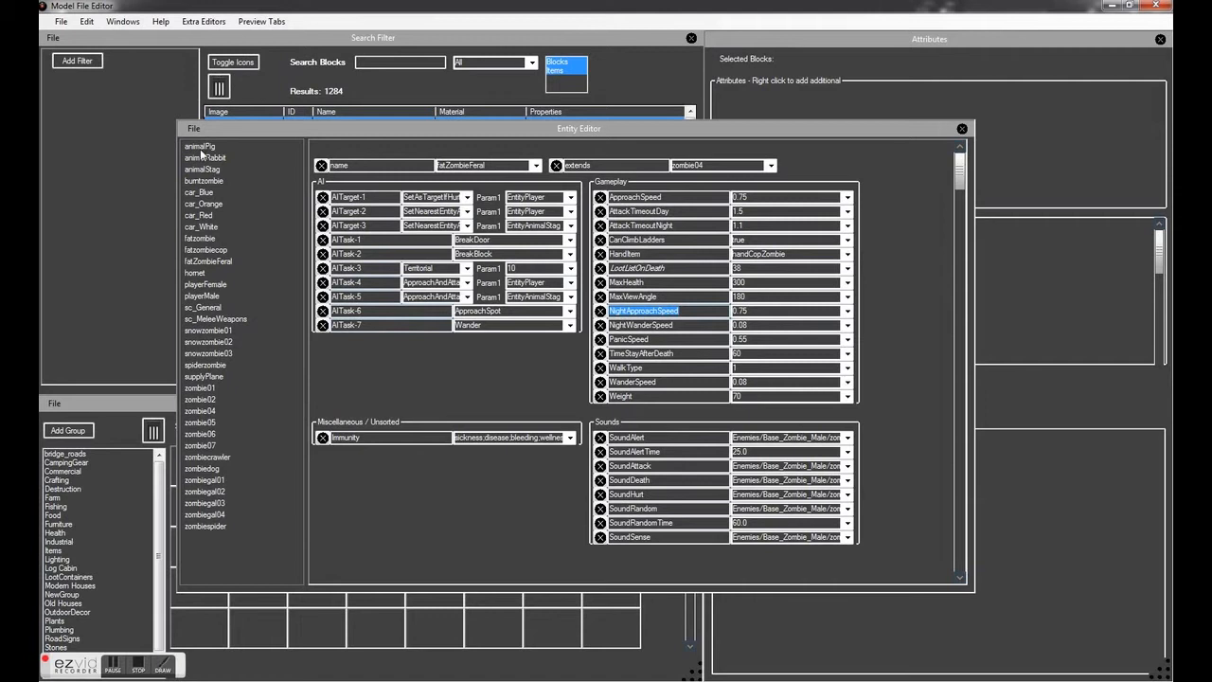
click(199, 147)
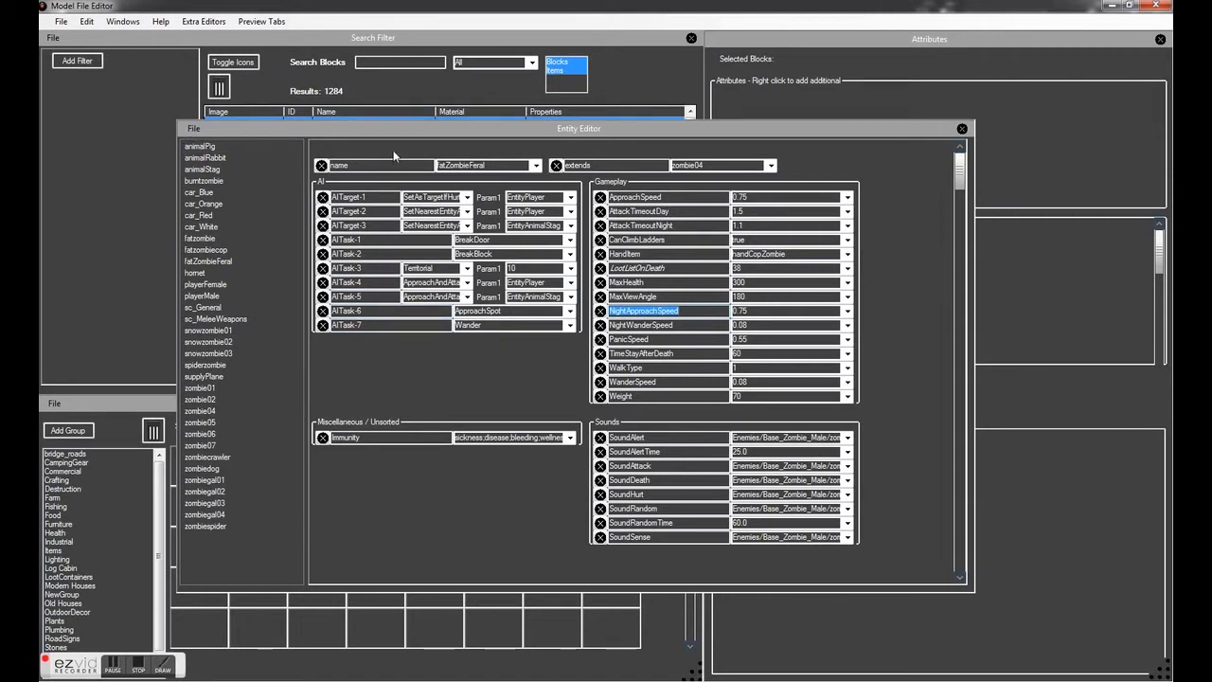
mouse_move(353, 153)
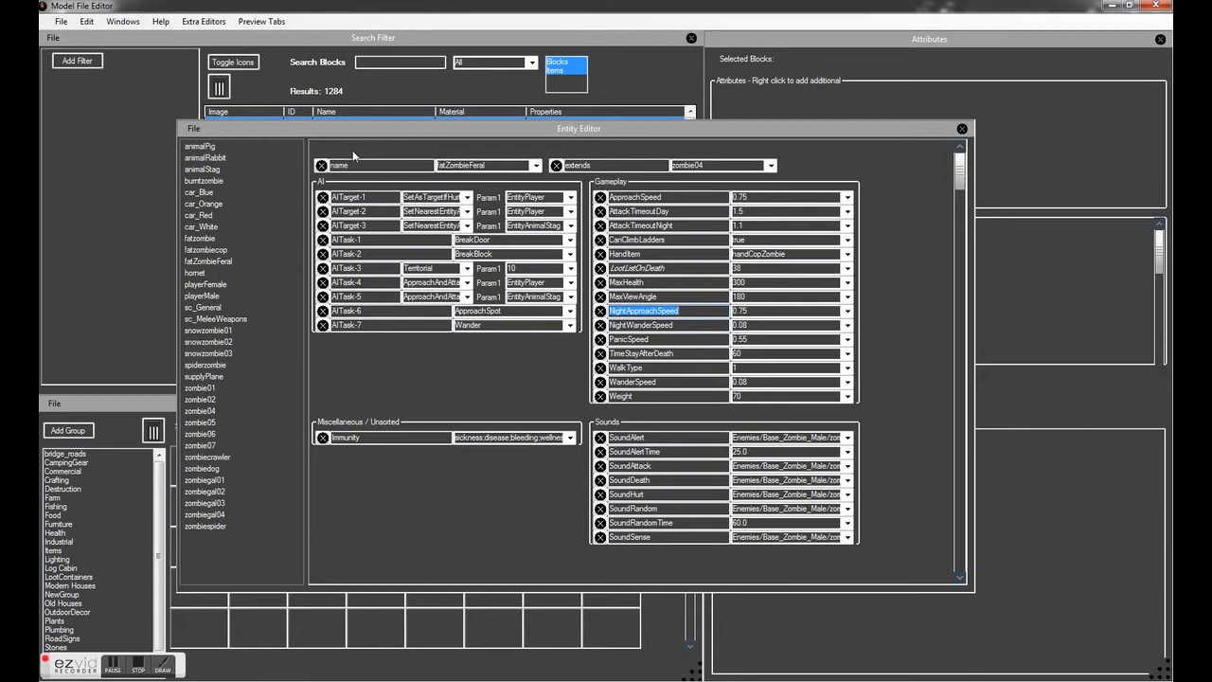
mouse_move(263, 21)
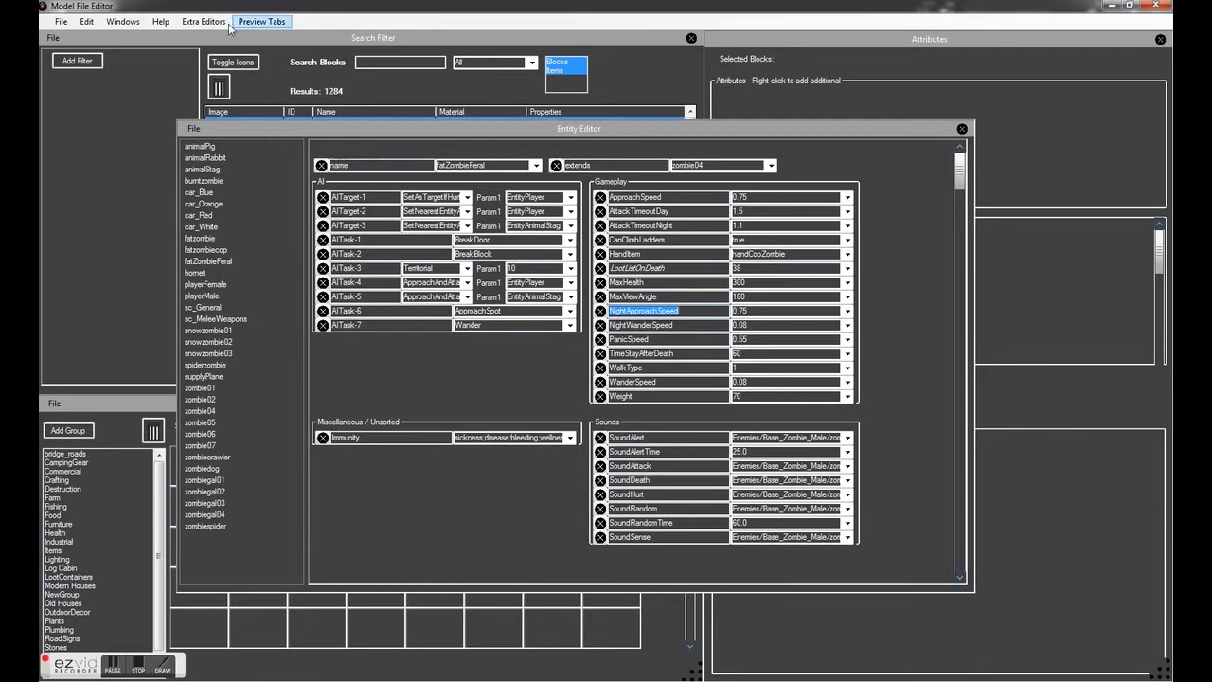
Step: Show the members of the ZombiesAll group in the entity groups editor
click(203, 21)
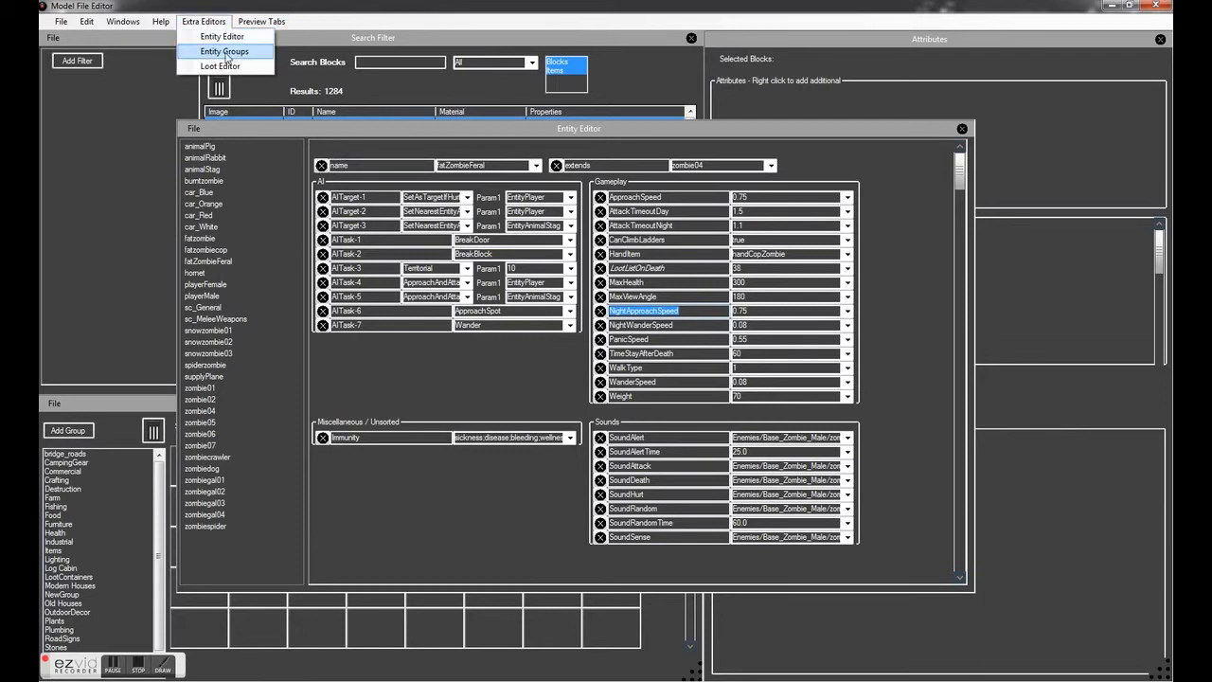
click(225, 51)
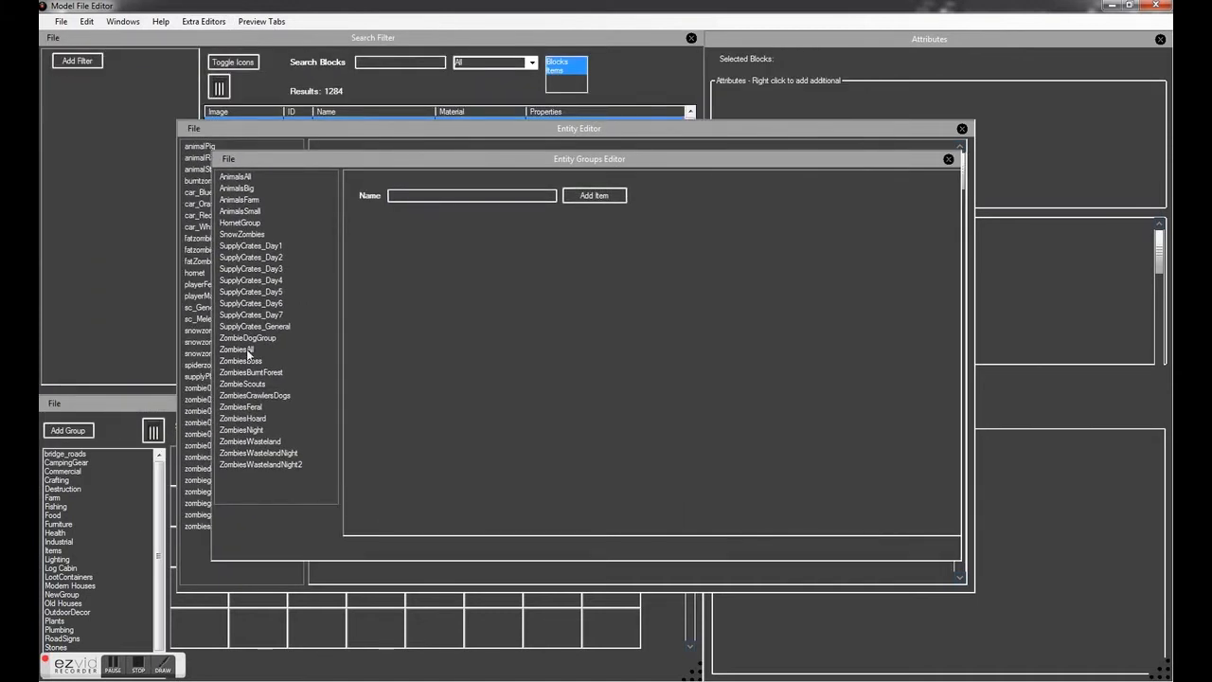
click(237, 350)
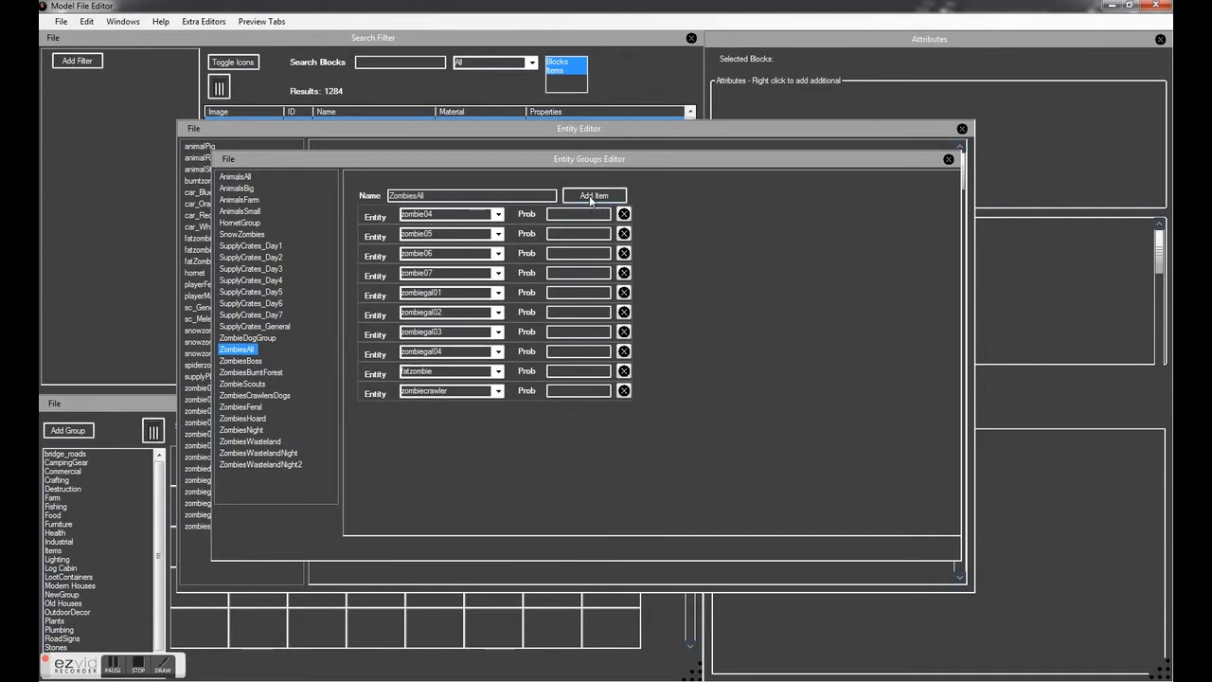
Step: Add a new group entry set to fatZombieFeral
click(593, 195)
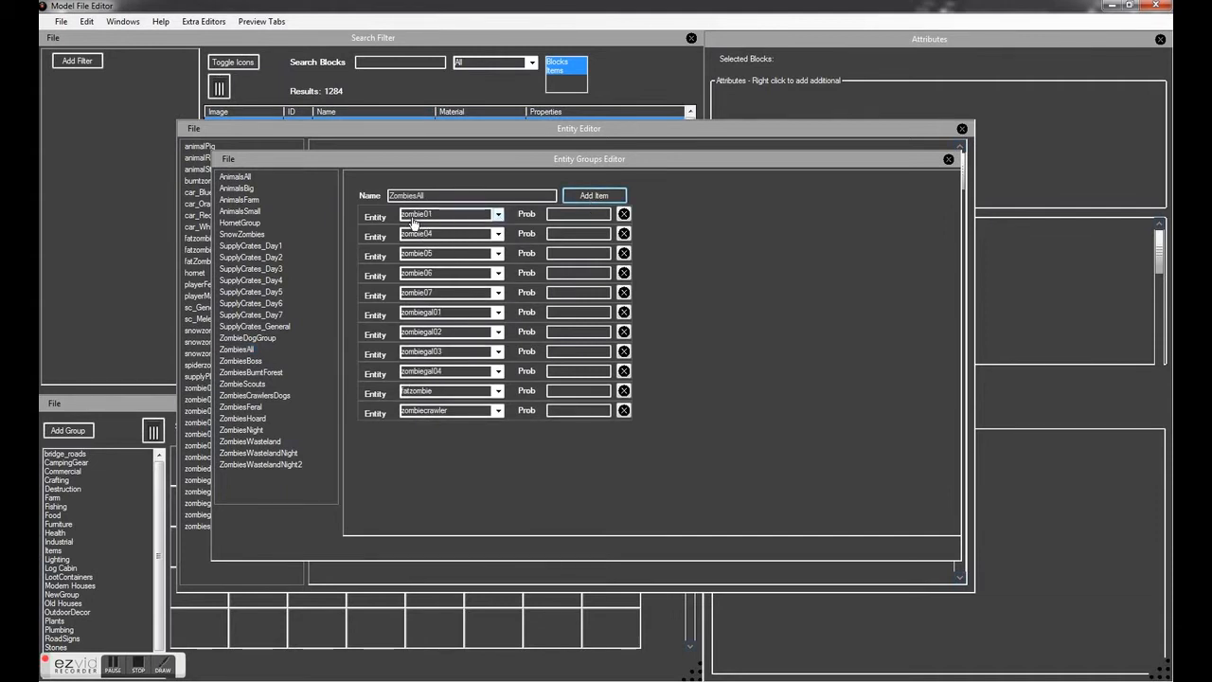
click(497, 213)
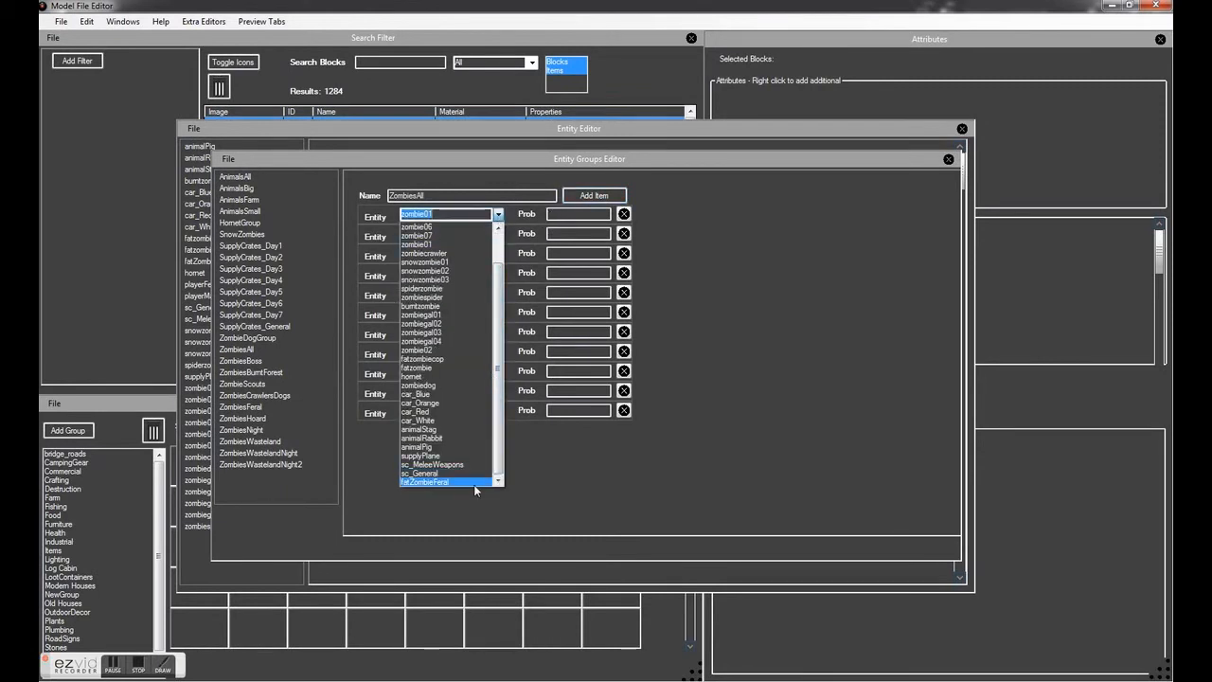
click(424, 481)
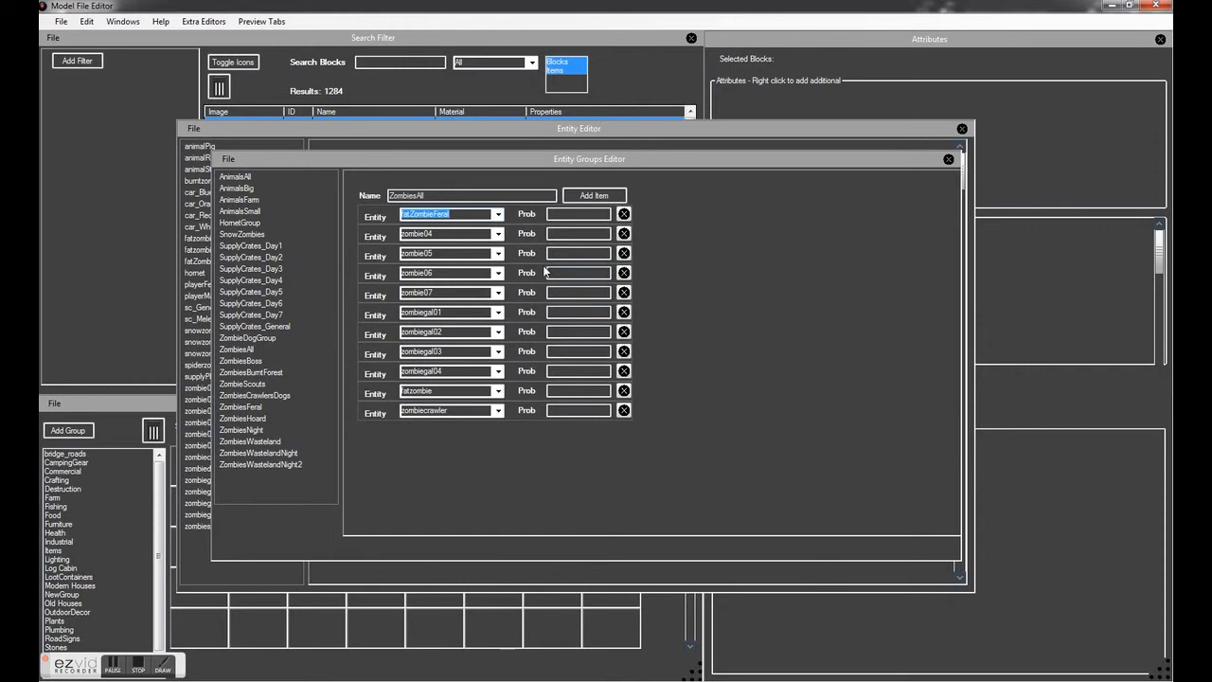
mouse_move(258, 190)
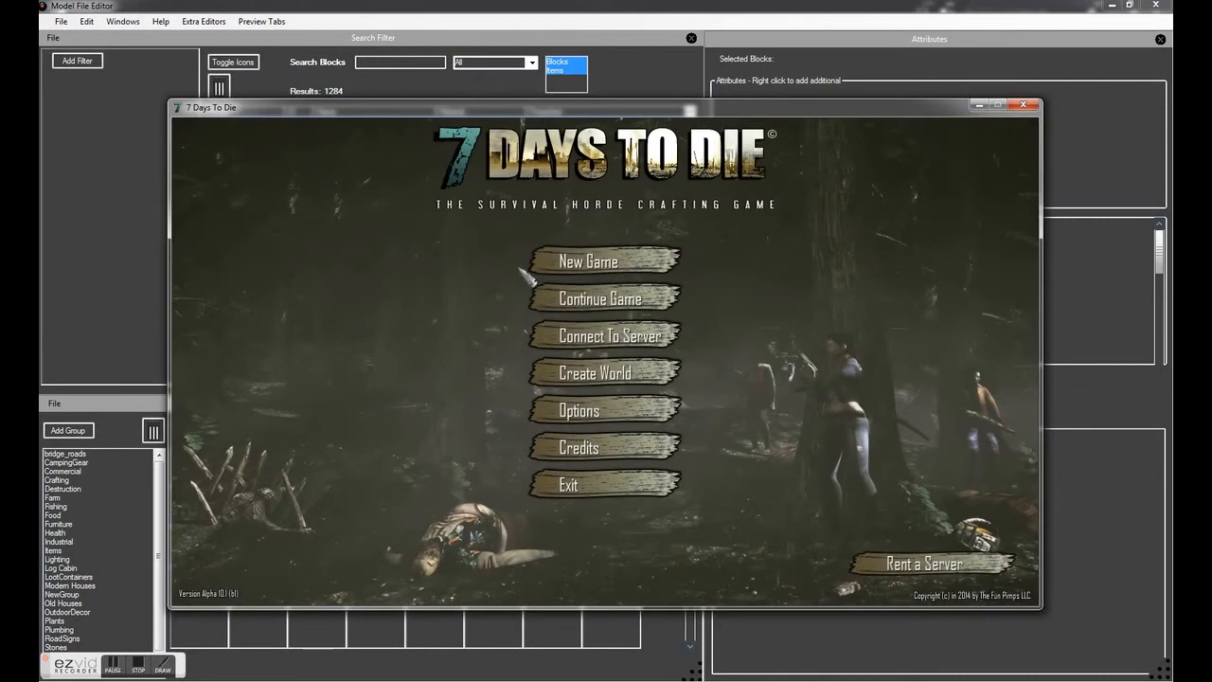
Step: Continue the existing Test saved game
click(601, 298)
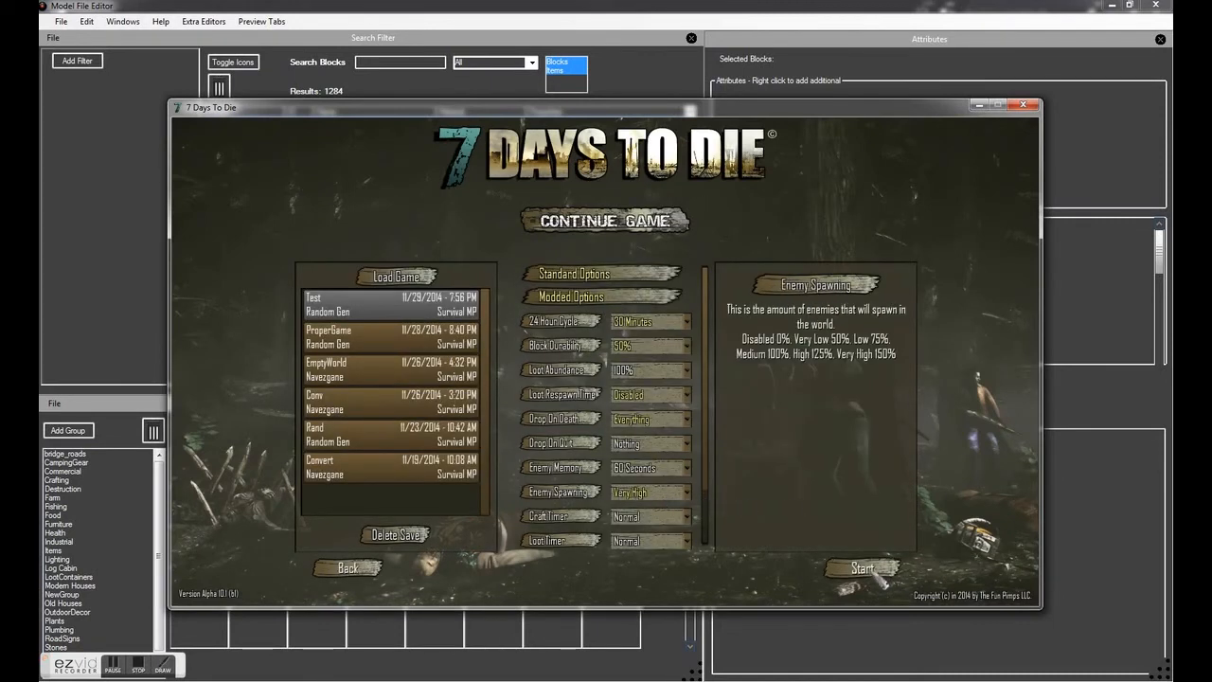
click(862, 569)
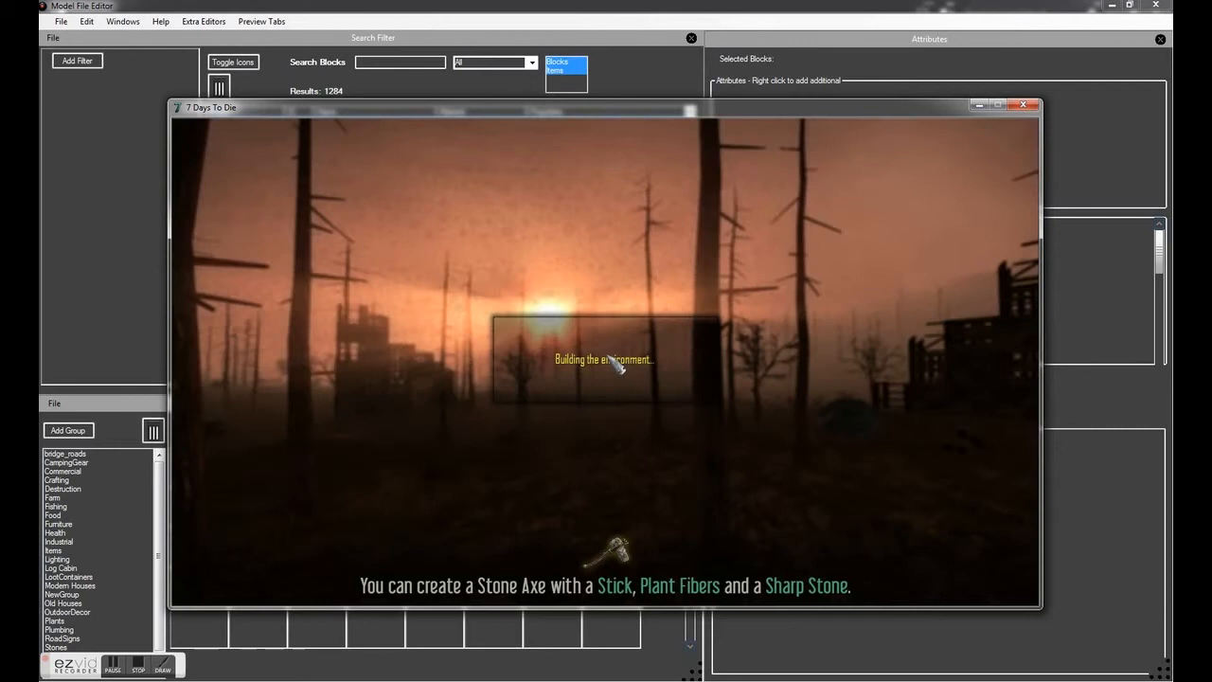
mouse_move(648, 355)
text(dm)
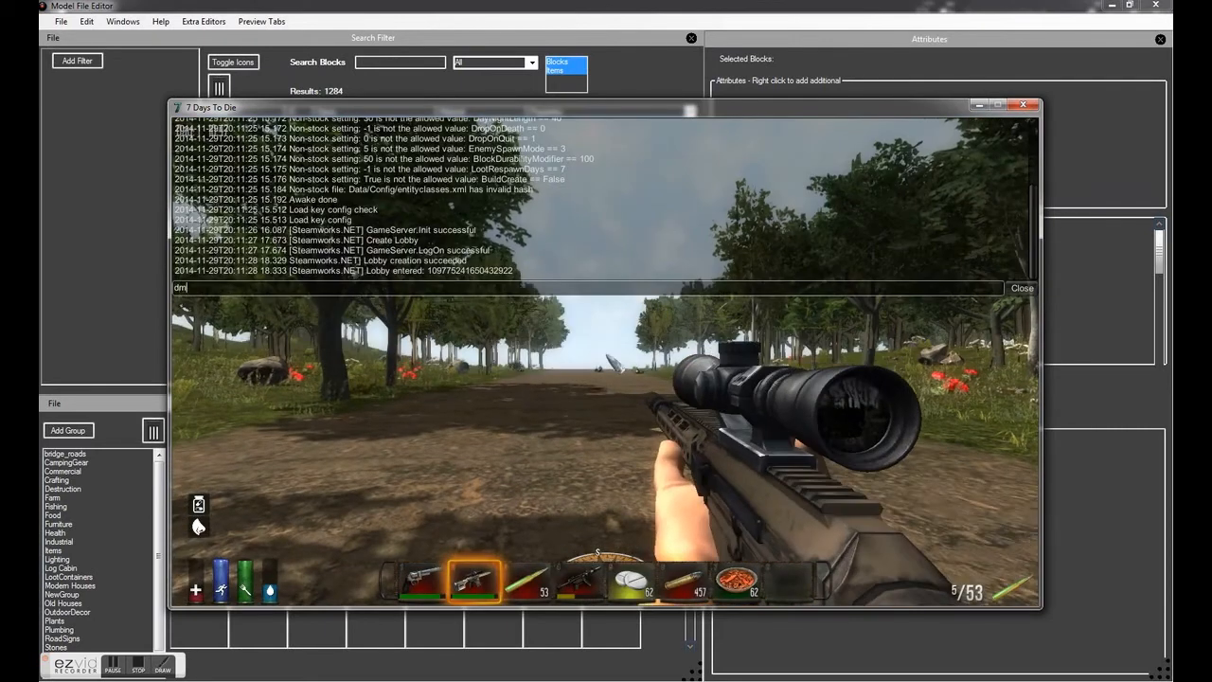
Step: Enable debug mode via the console, watch the zombies approach, then quit to the main menu
click(1022, 288)
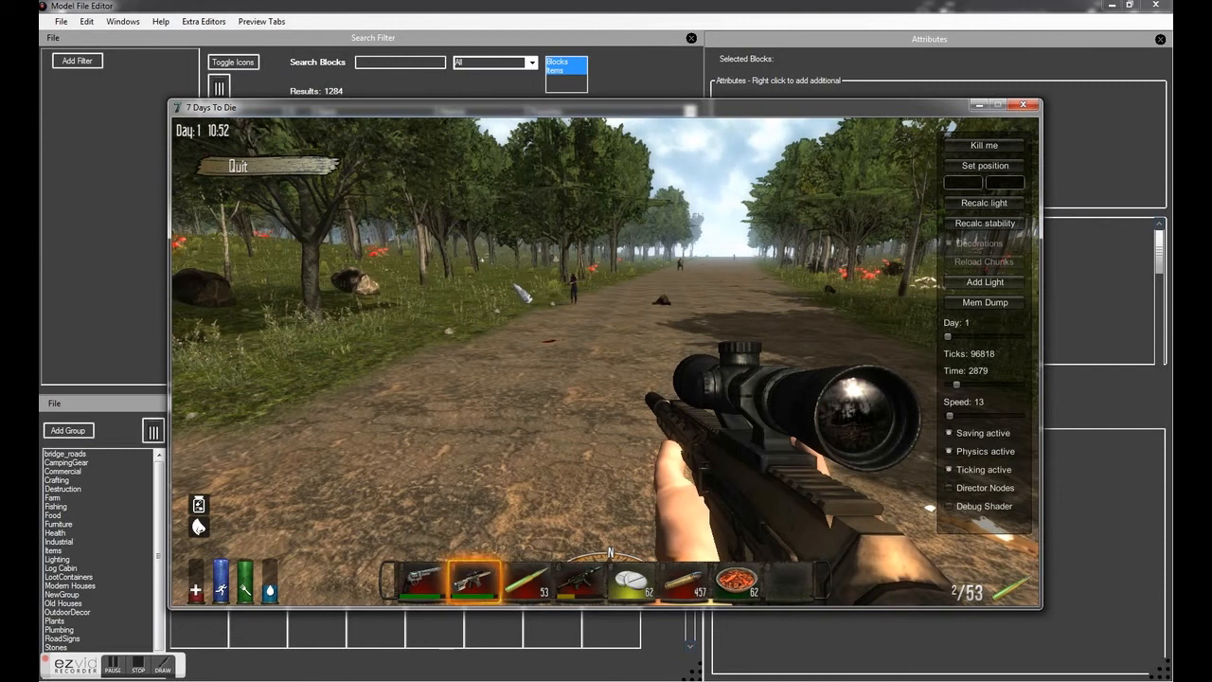
click(238, 166)
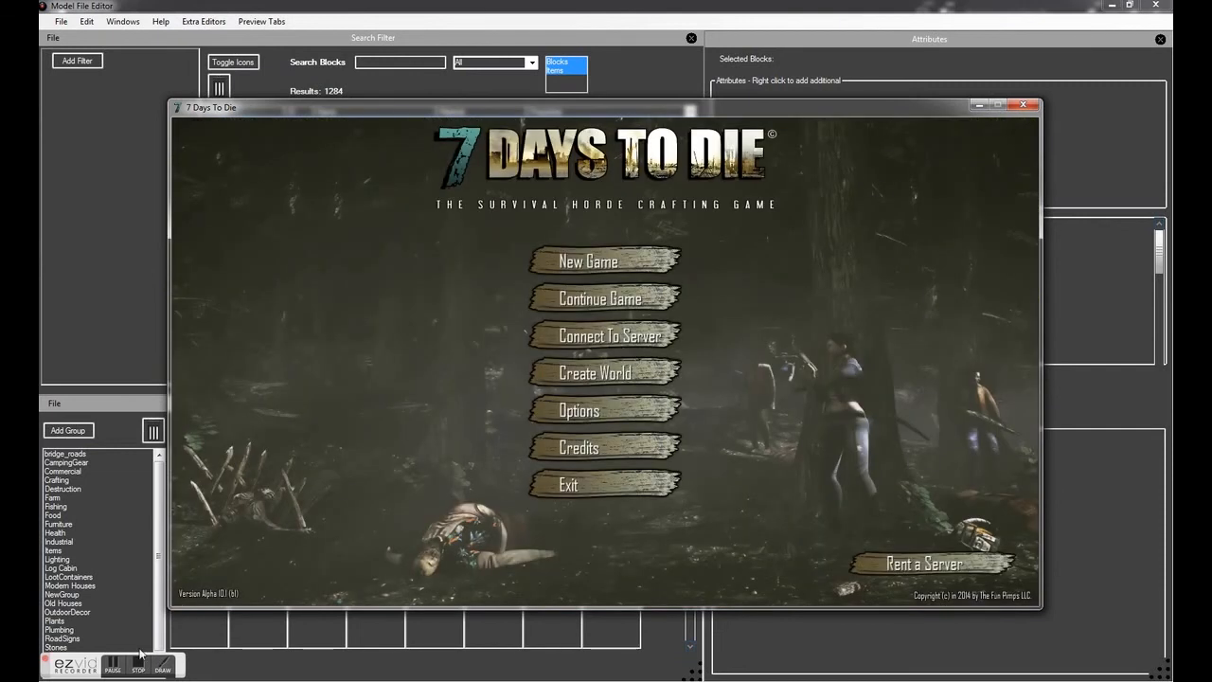